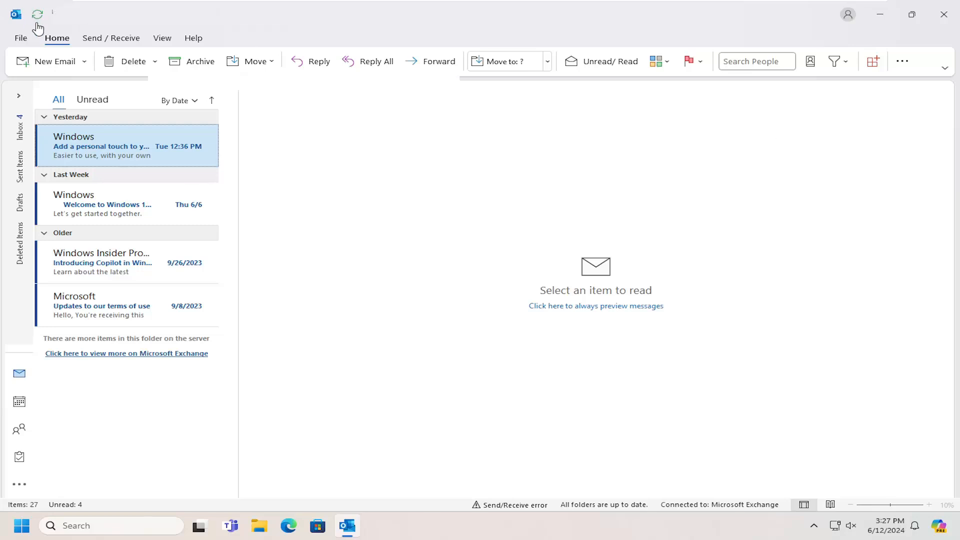
Show the Mailbox Settings Tools cleanup options on the account Info page (14.8 GB free of 14.8 GB)
{"action": "left_click", "coordinate": [20, 38]}
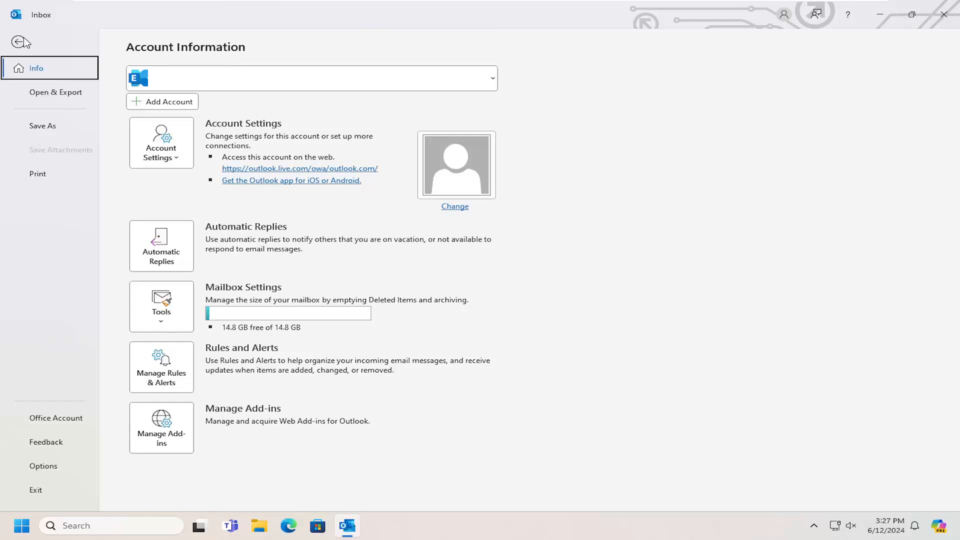
{"action": "mouse_move", "coordinate": [271, 291]}
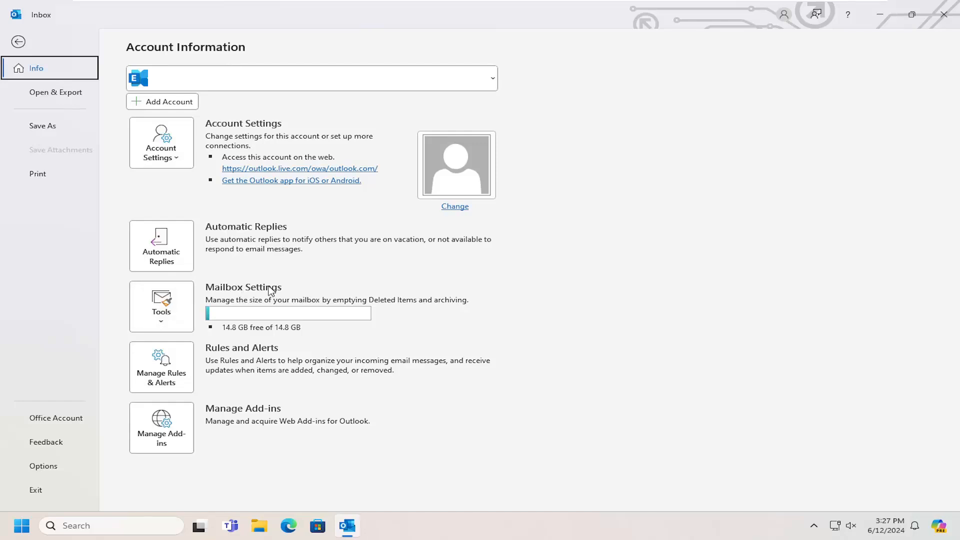
{"action": "mouse_move", "coordinate": [276, 314]}
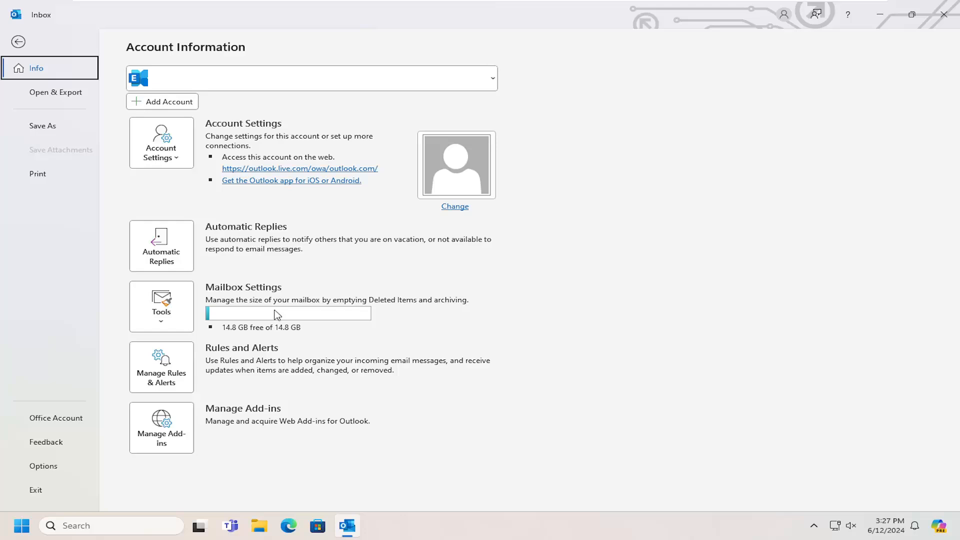
{"action": "mouse_move", "coordinate": [254, 334]}
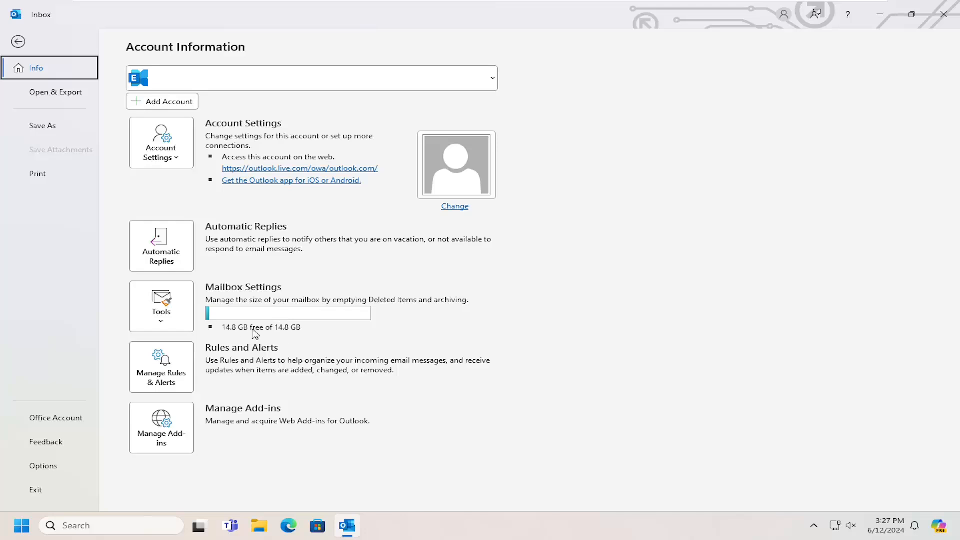
{"action": "mouse_move", "coordinate": [161, 306]}
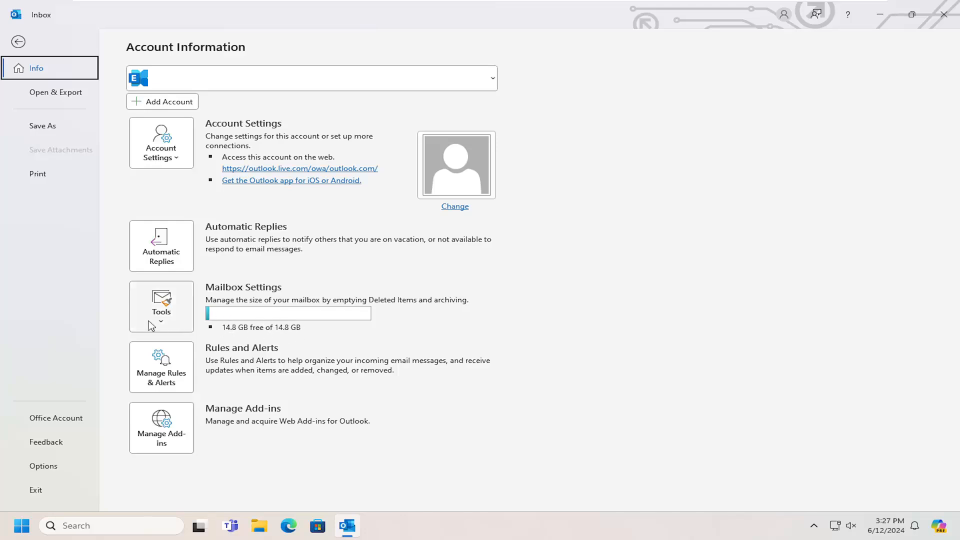
{"action": "left_click", "coordinate": [161, 306]}
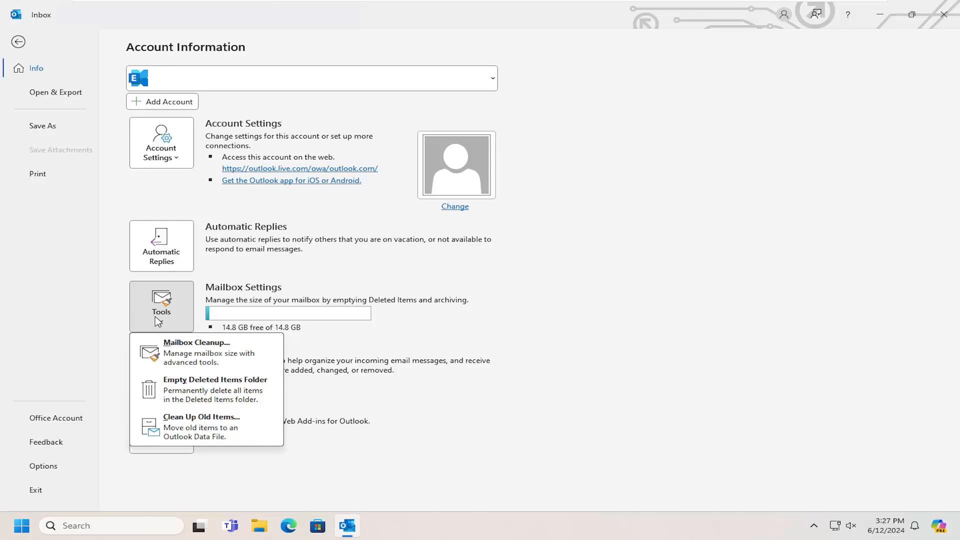
{"action": "mouse_move", "coordinate": [195, 397]}
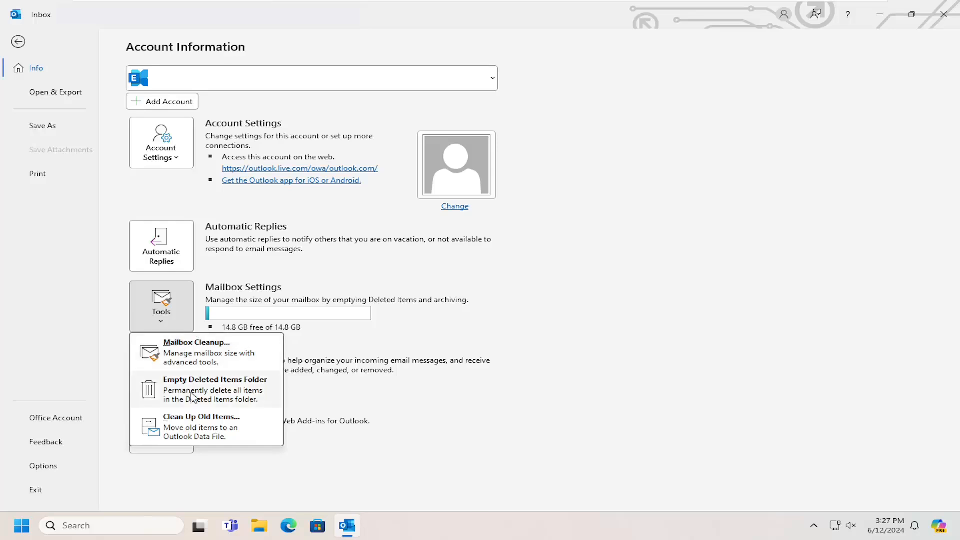
{"action": "mouse_move", "coordinate": [242, 395]}
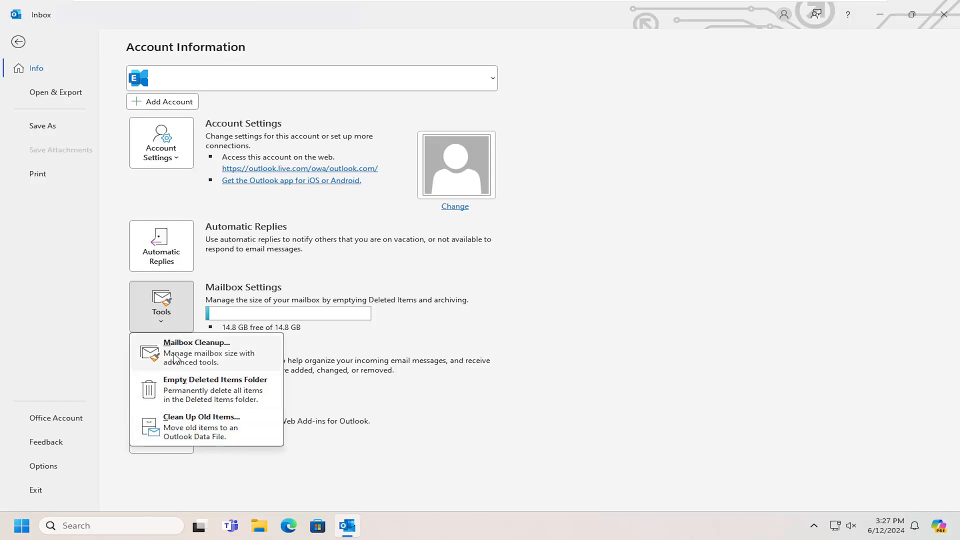
{"action": "mouse_move", "coordinate": [220, 383]}
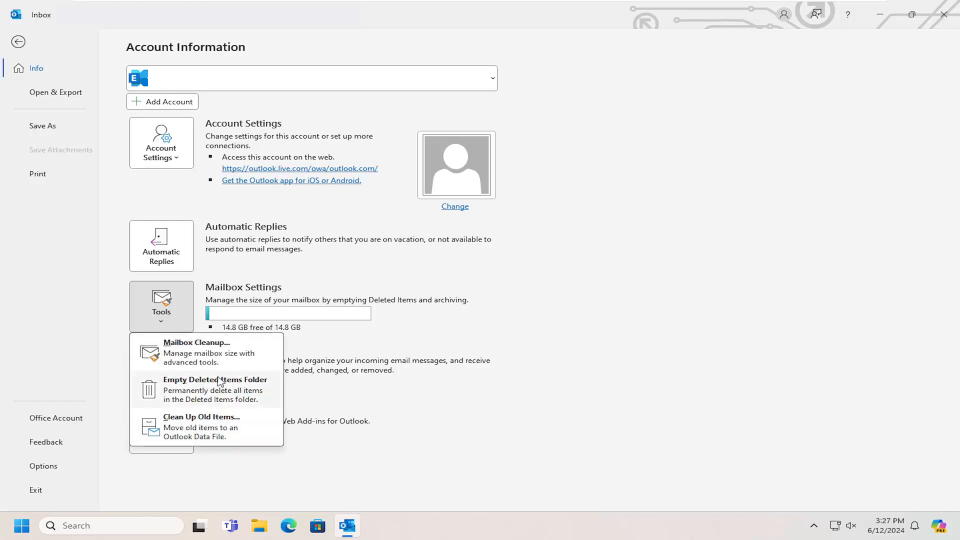
{"action": "mouse_move", "coordinate": [222, 409]}
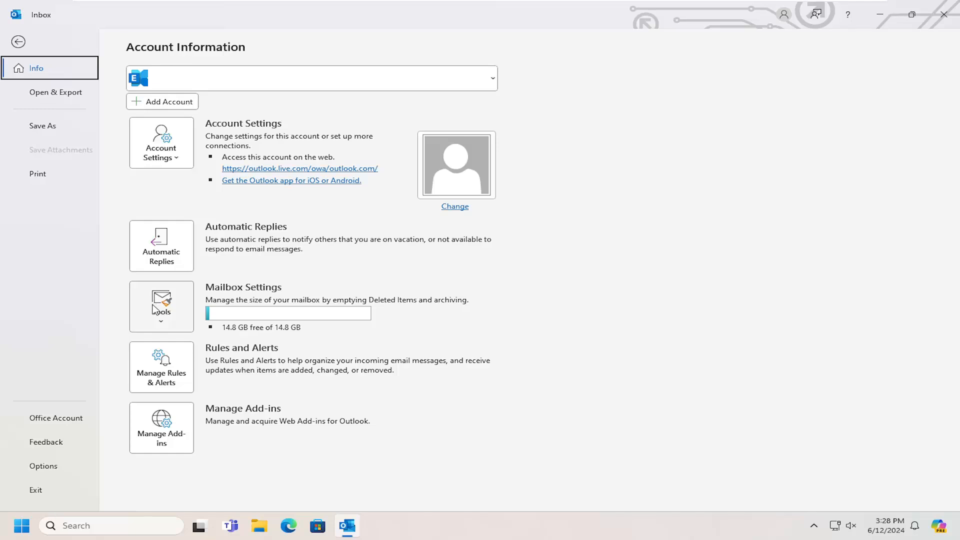
Return from the account Info page to the Inbox message list
{"action": "left_click", "coordinate": [18, 41]}
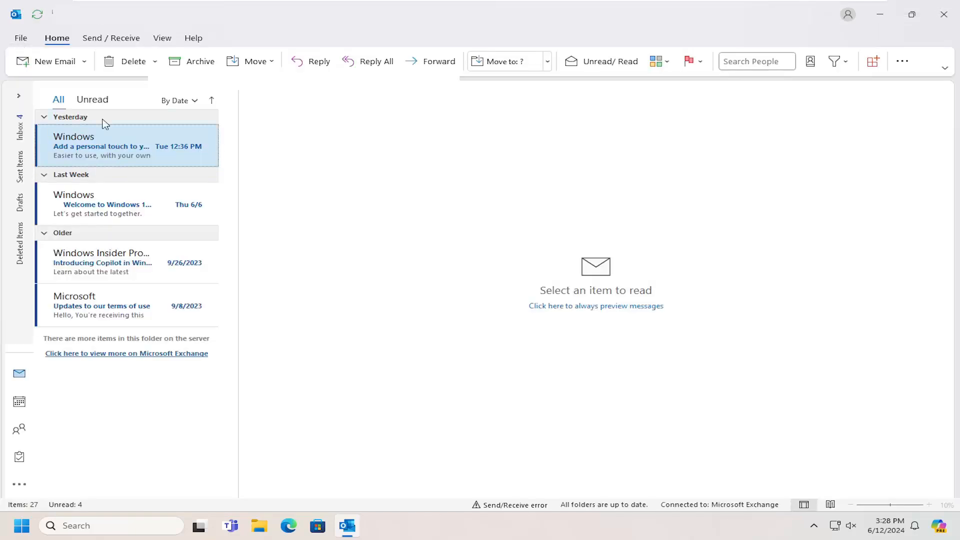